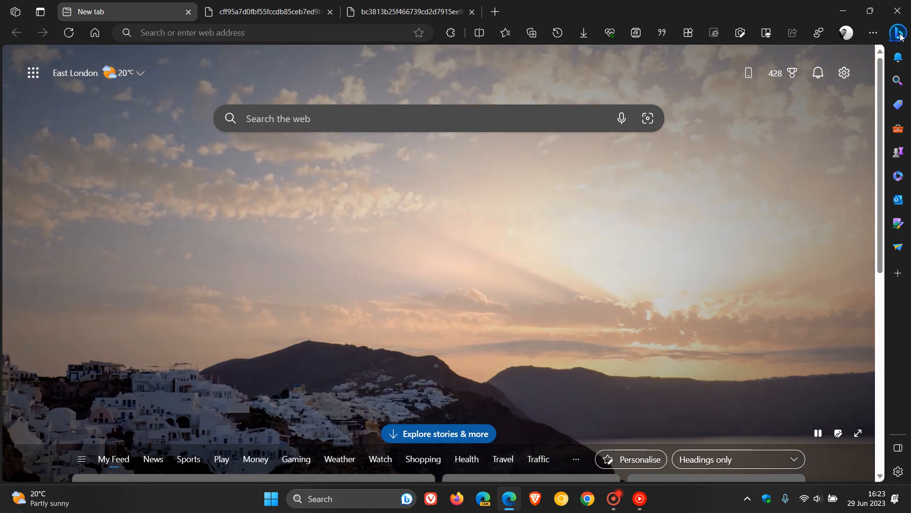
Step: Show Bing Chat beside the new tab page and move to the chat page-summary screenshot
click(897, 32)
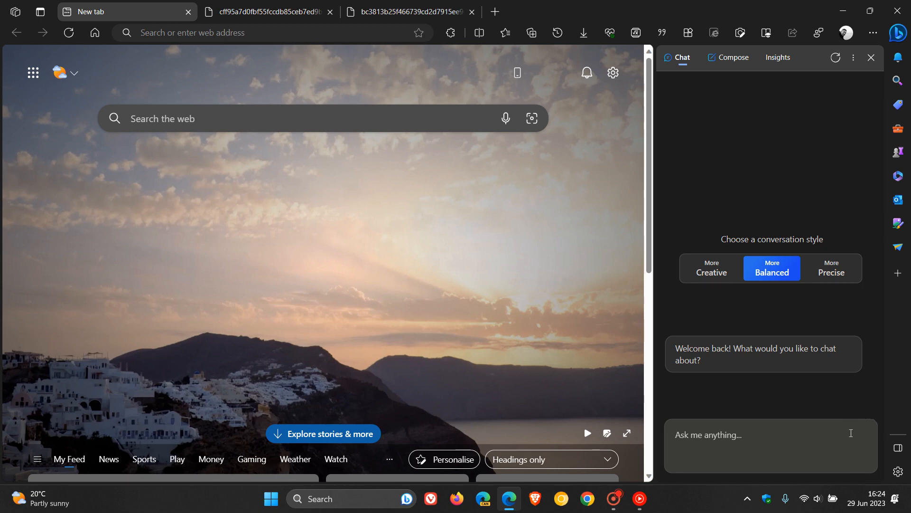
click(756, 434)
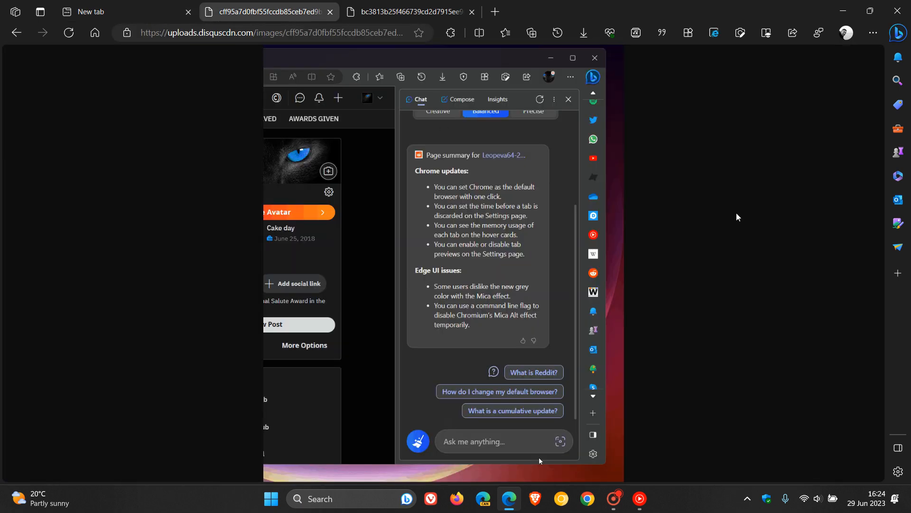
Step: Reveal the add-image choices (image URL or device upload) from the chat input
click(493, 441)
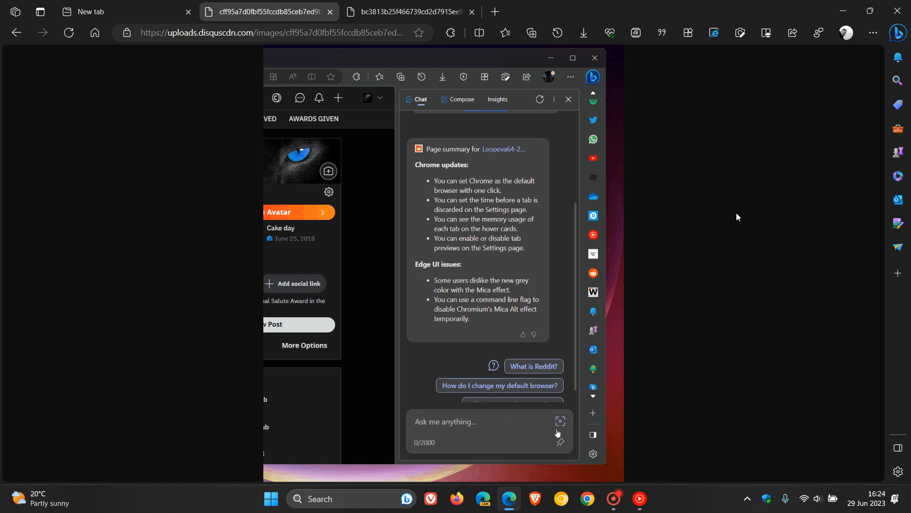
mouse_move(561, 421)
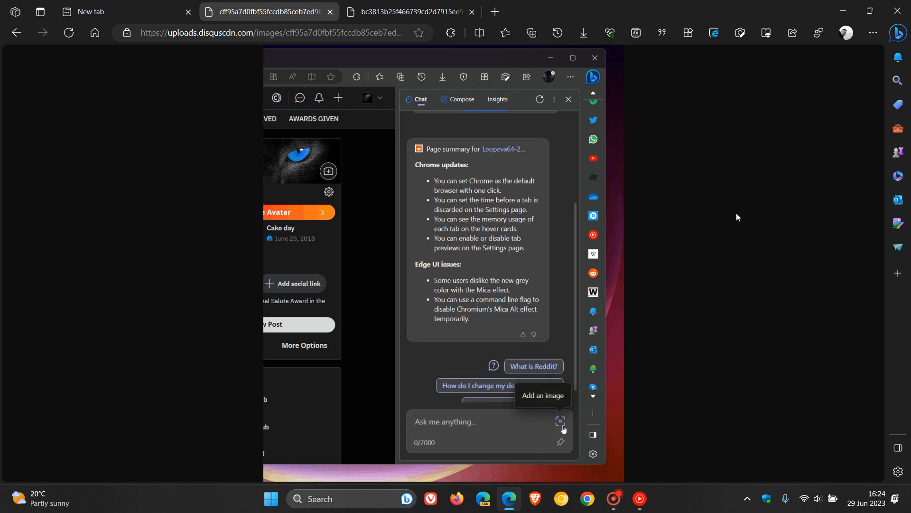
click(560, 421)
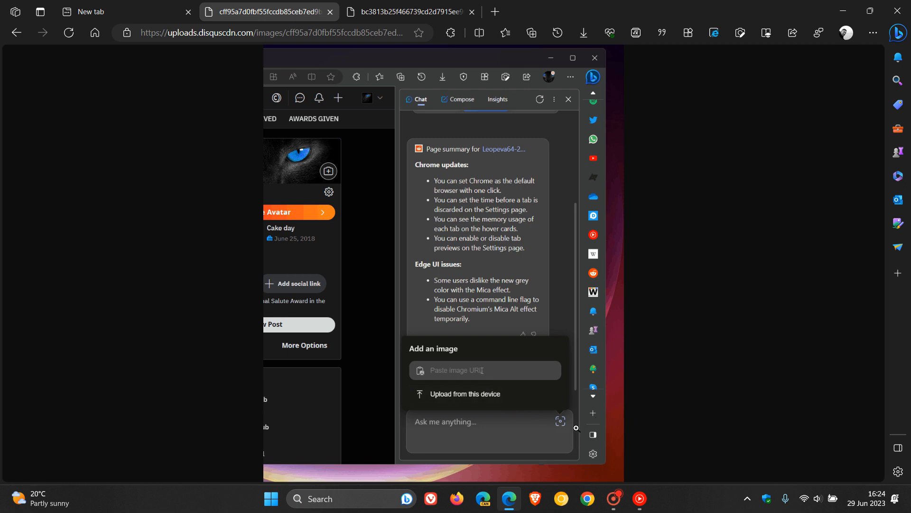
mouse_move(479, 398)
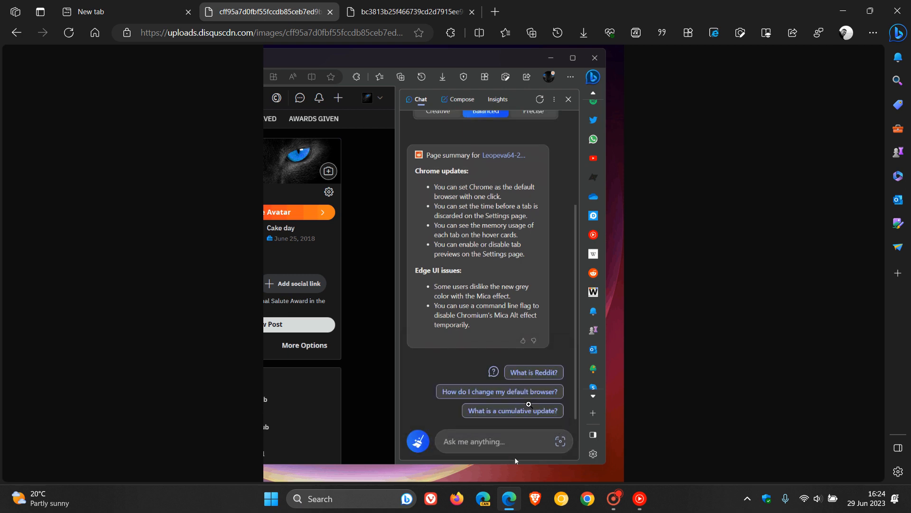
mouse_move(724, 334)
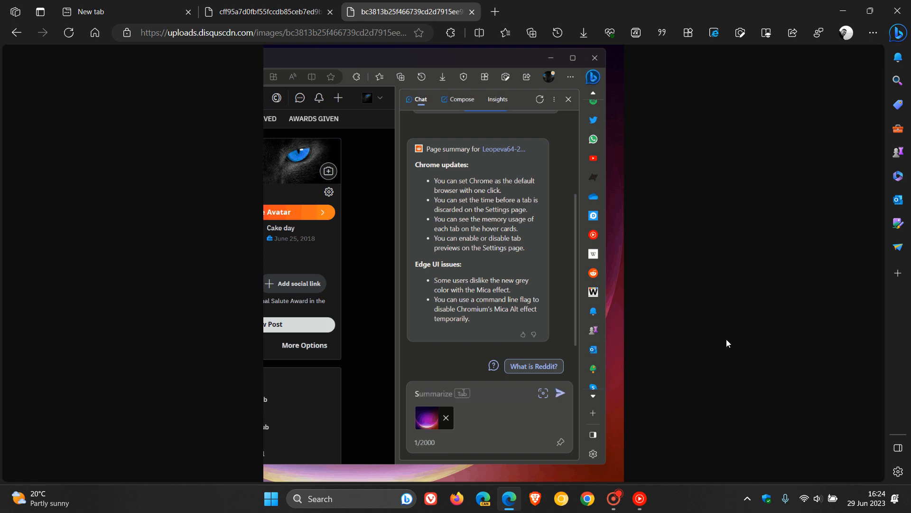
Step: Send the prompt 'Search' with the attached purple glowing sphere image to Bing Chat
text(Search for it)
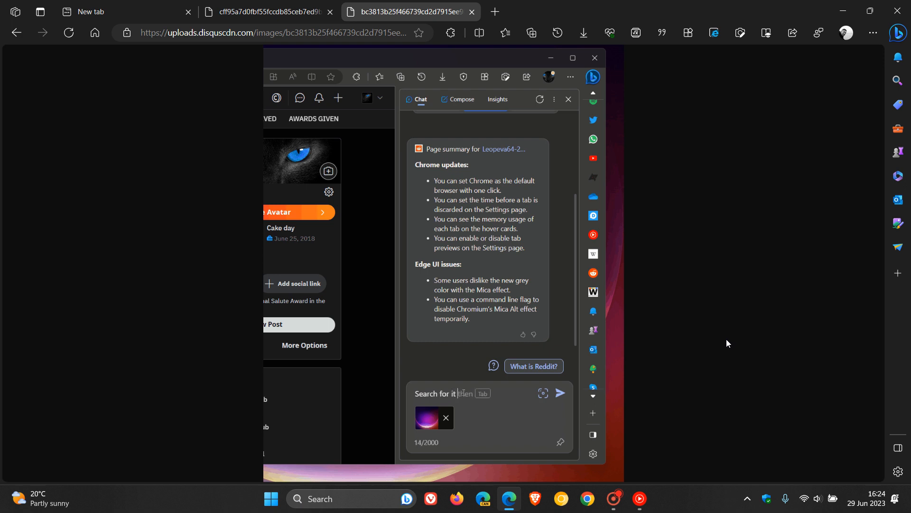
click(560, 393)
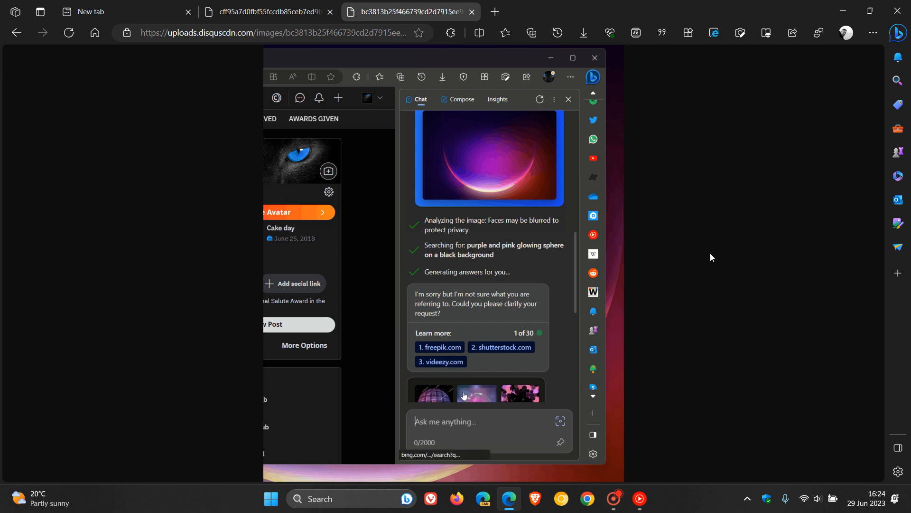
Step: Browse the grid of similar sphere images, then show the add-image choices on the earlier tab
scroll(down, 3)
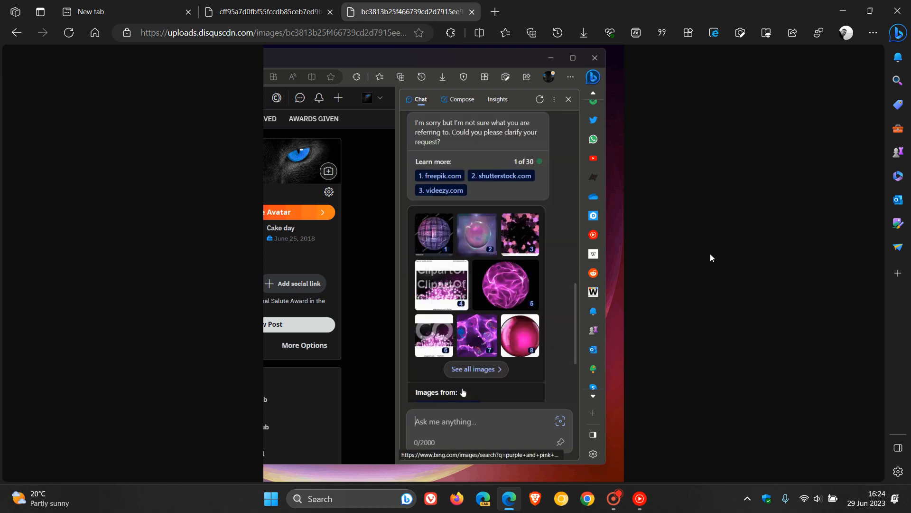
scroll(down, 3)
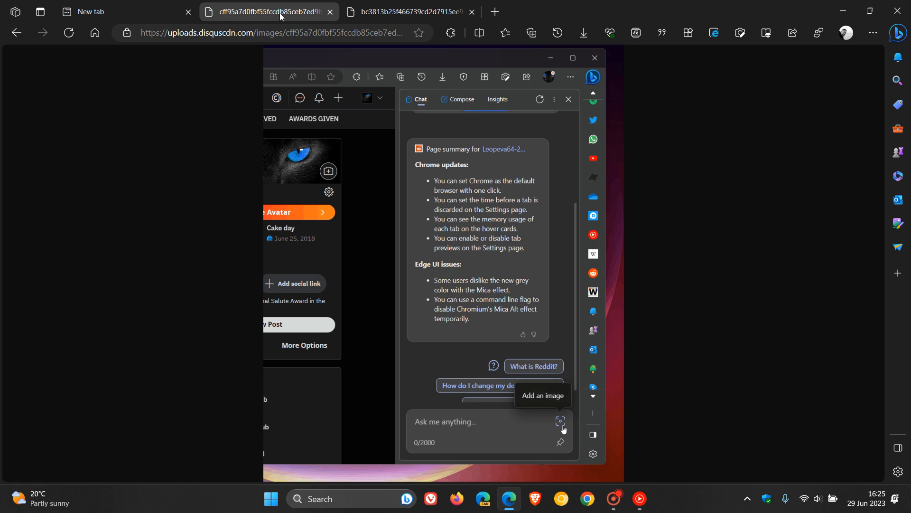
click(560, 421)
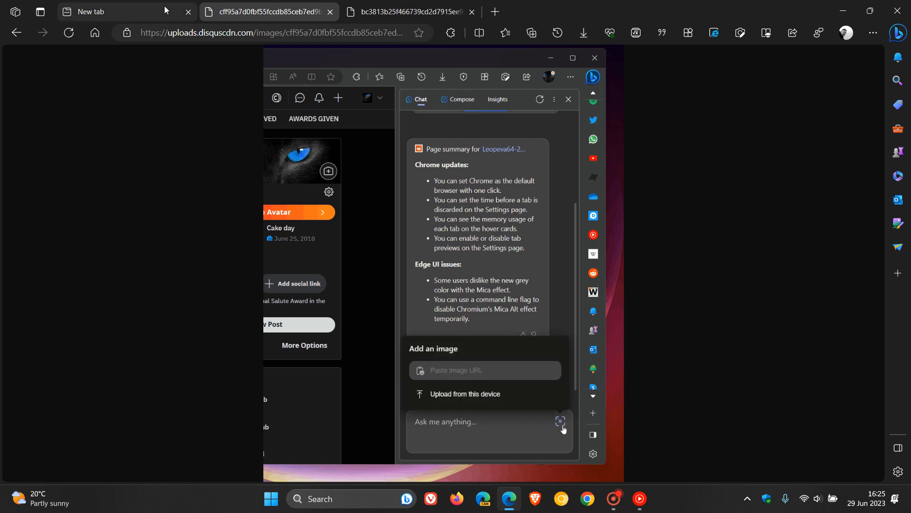